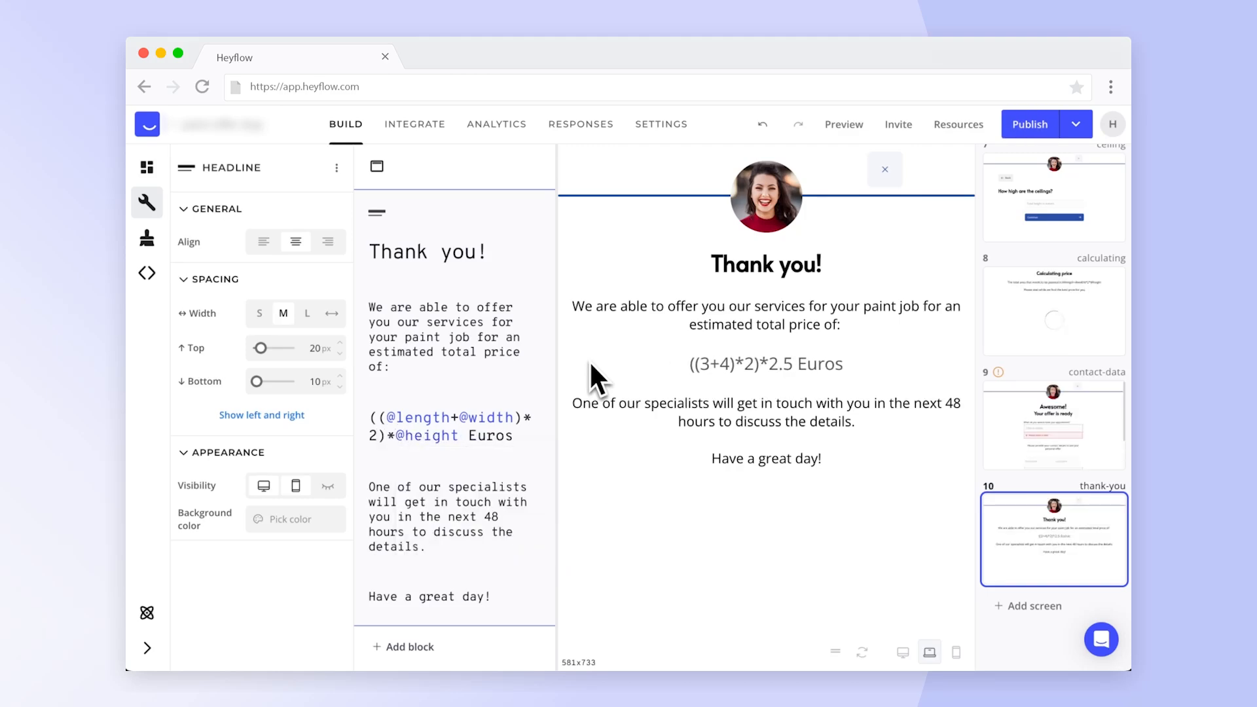
left_click_drag(385, 396, 610, 433)
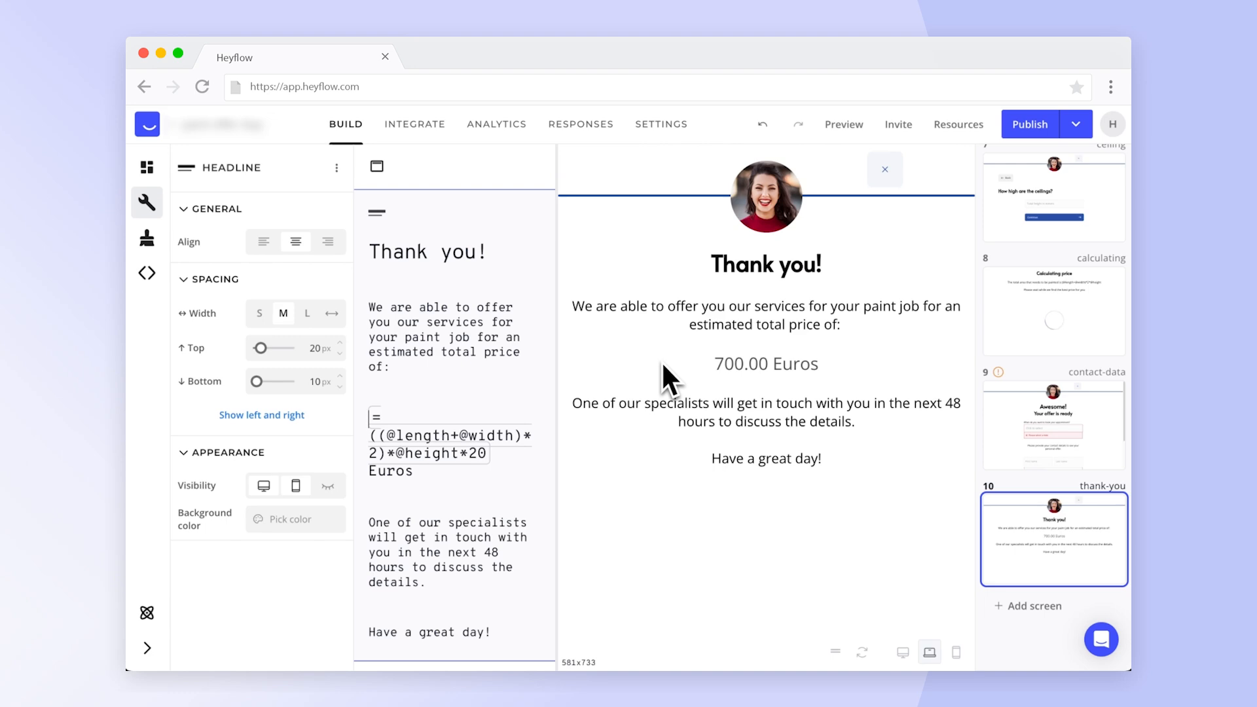
left_click(667, 123)
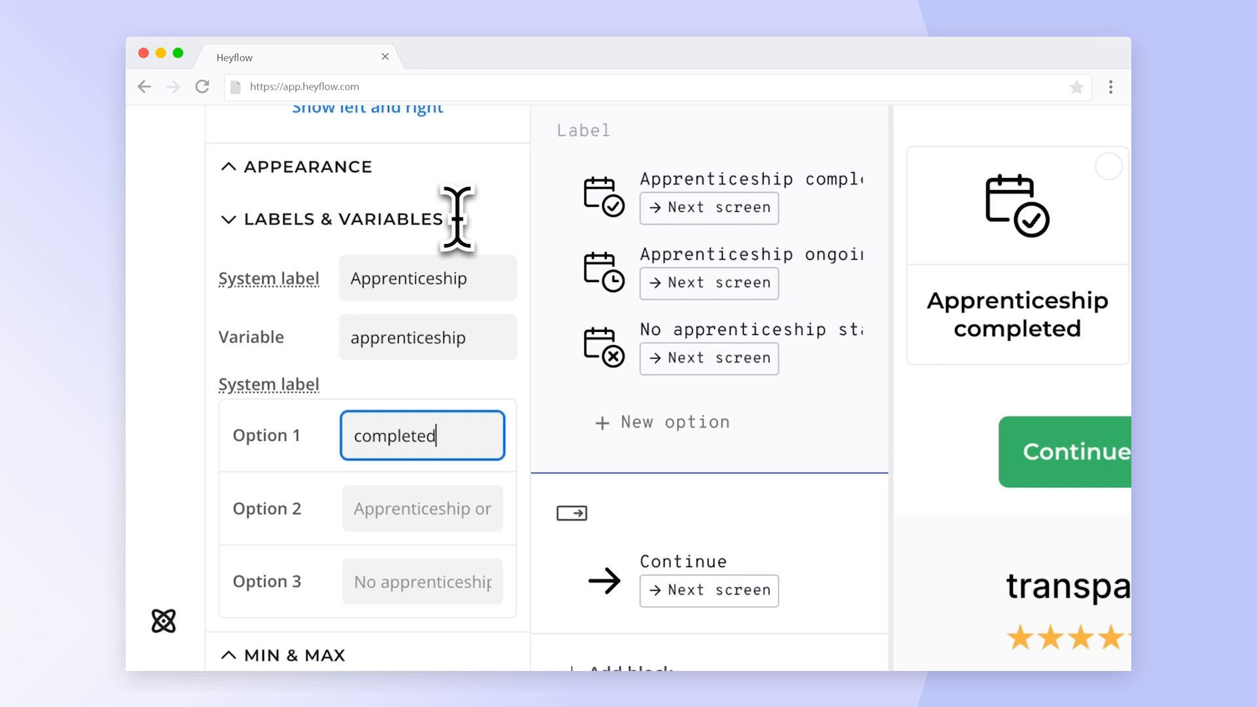
type("ongoin")
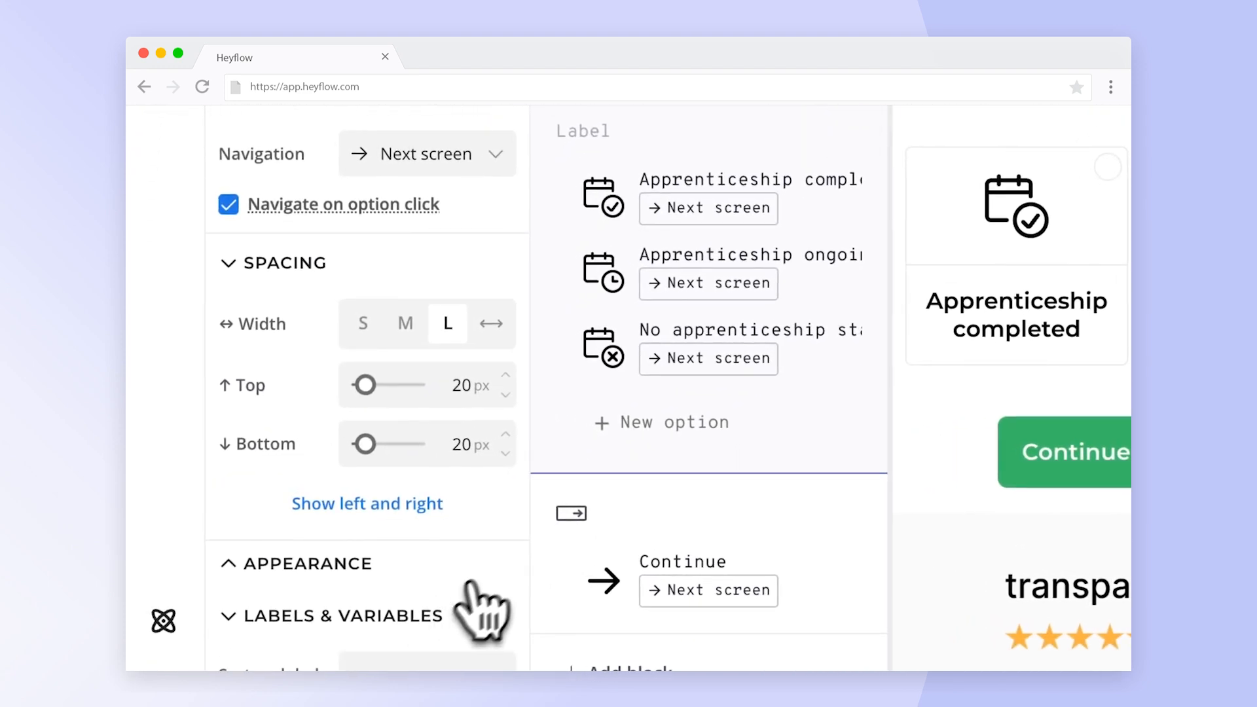
Step: Give the career question system label Apprenticeship and variable apprenticeship
left_click(343, 615)
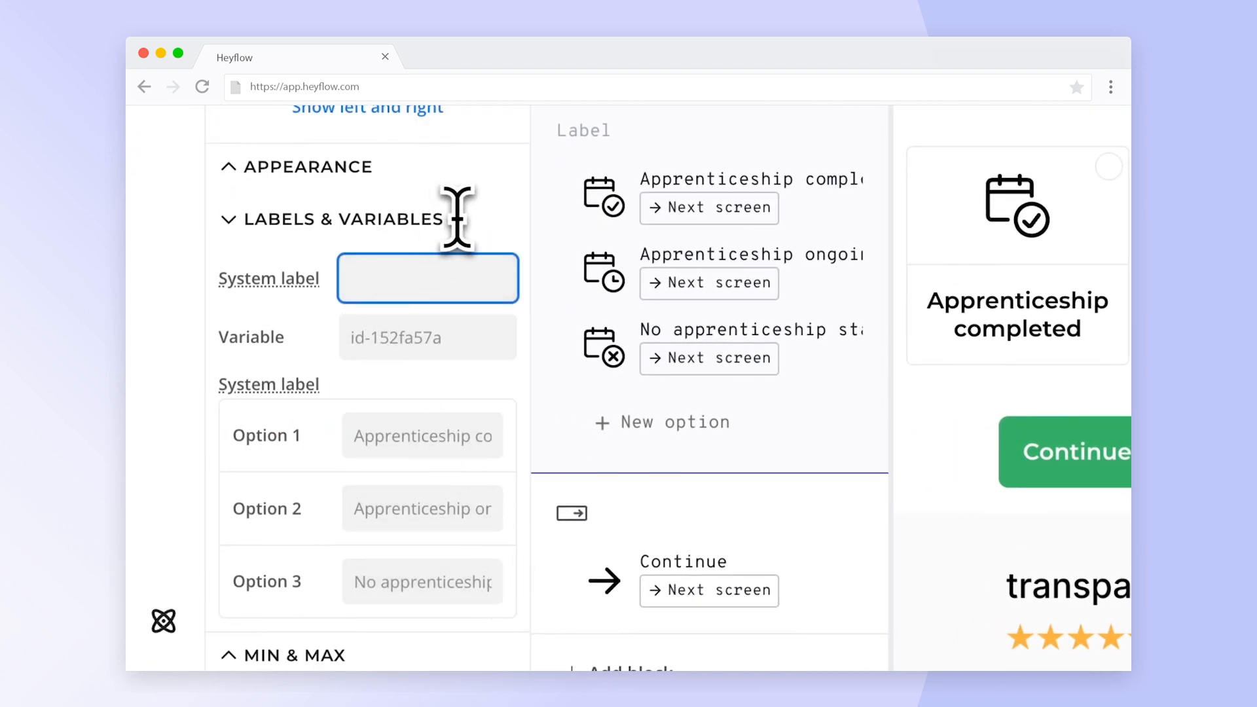
type("Apprentices")
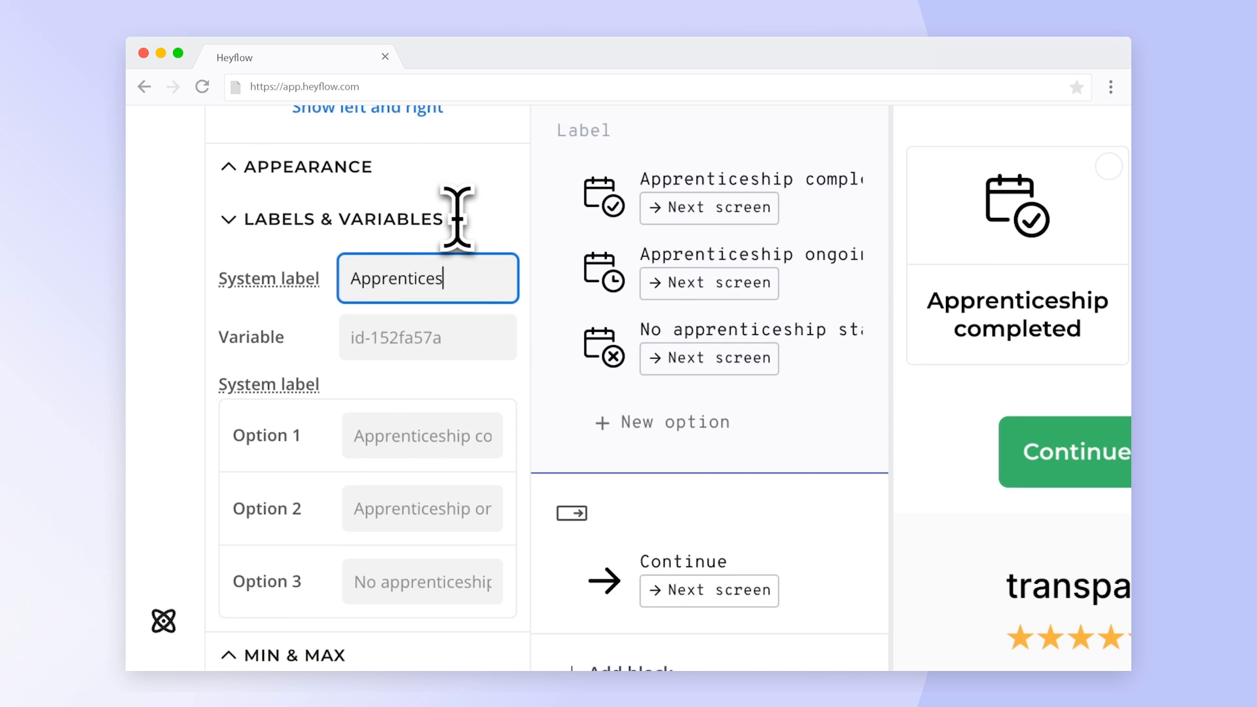
type("apprenti")
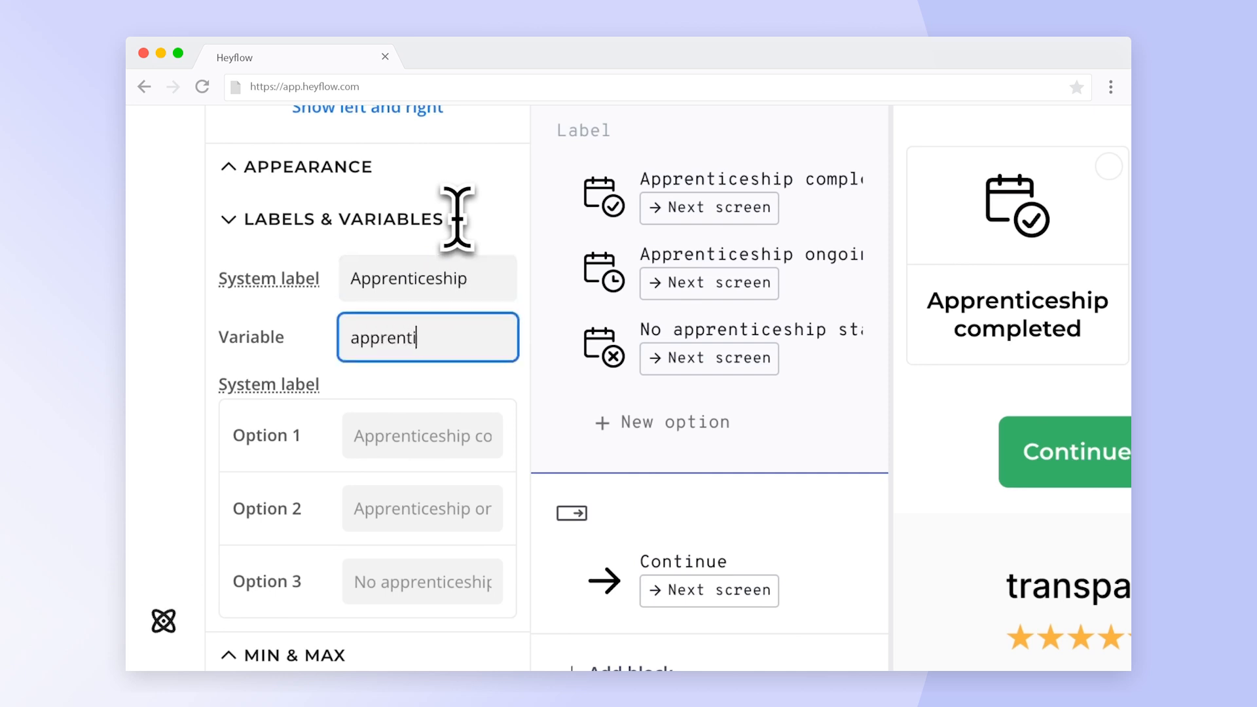
Step: Label the answer options completed20, ongoing10 and not started0
left_click(422, 436)
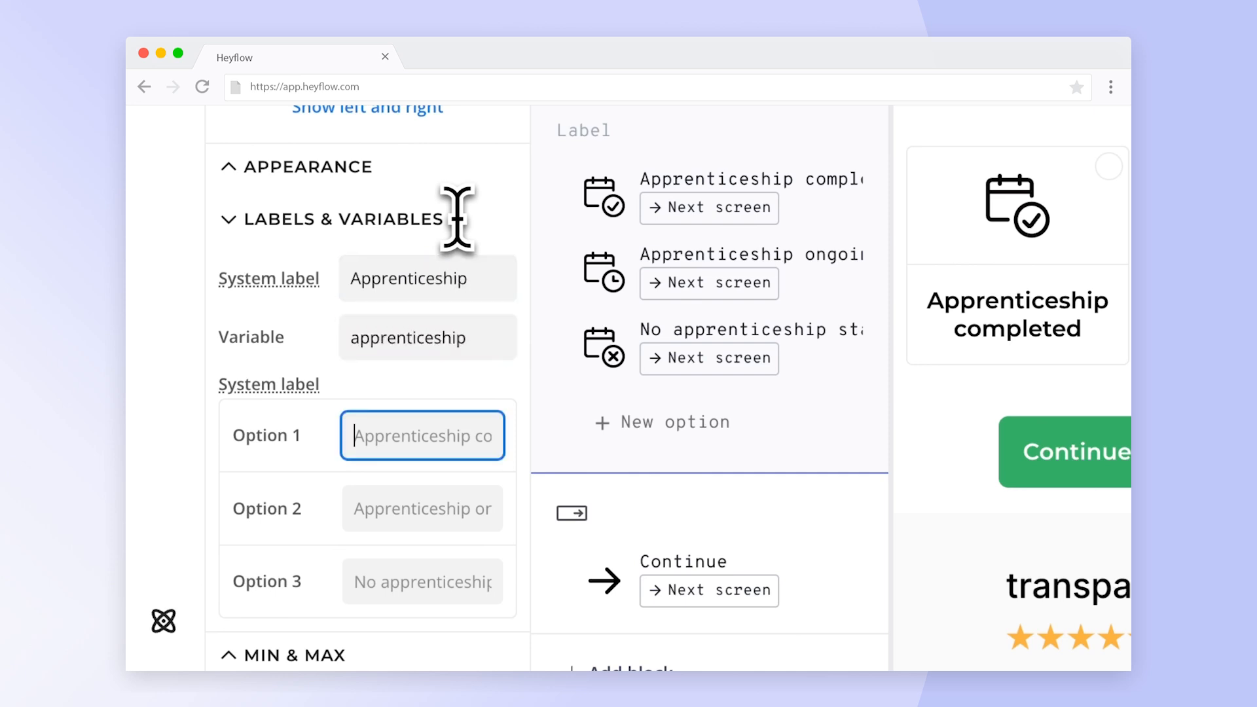
type("completed20")
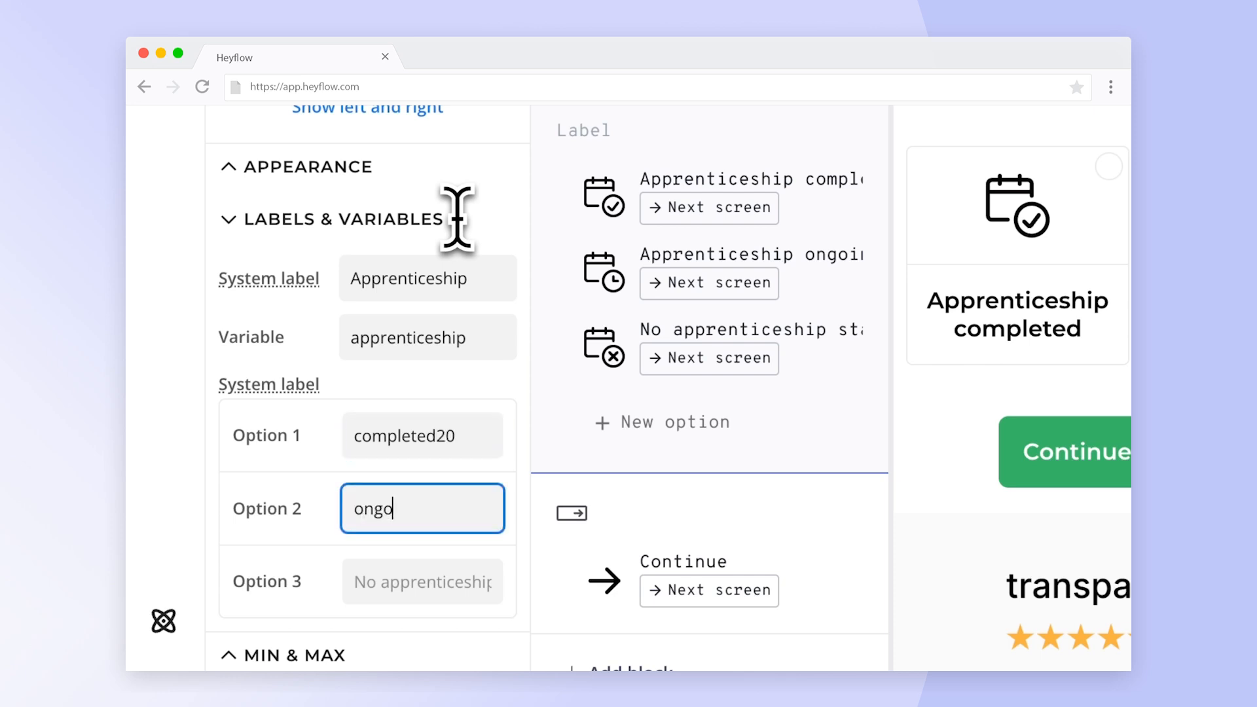
type("ing10")
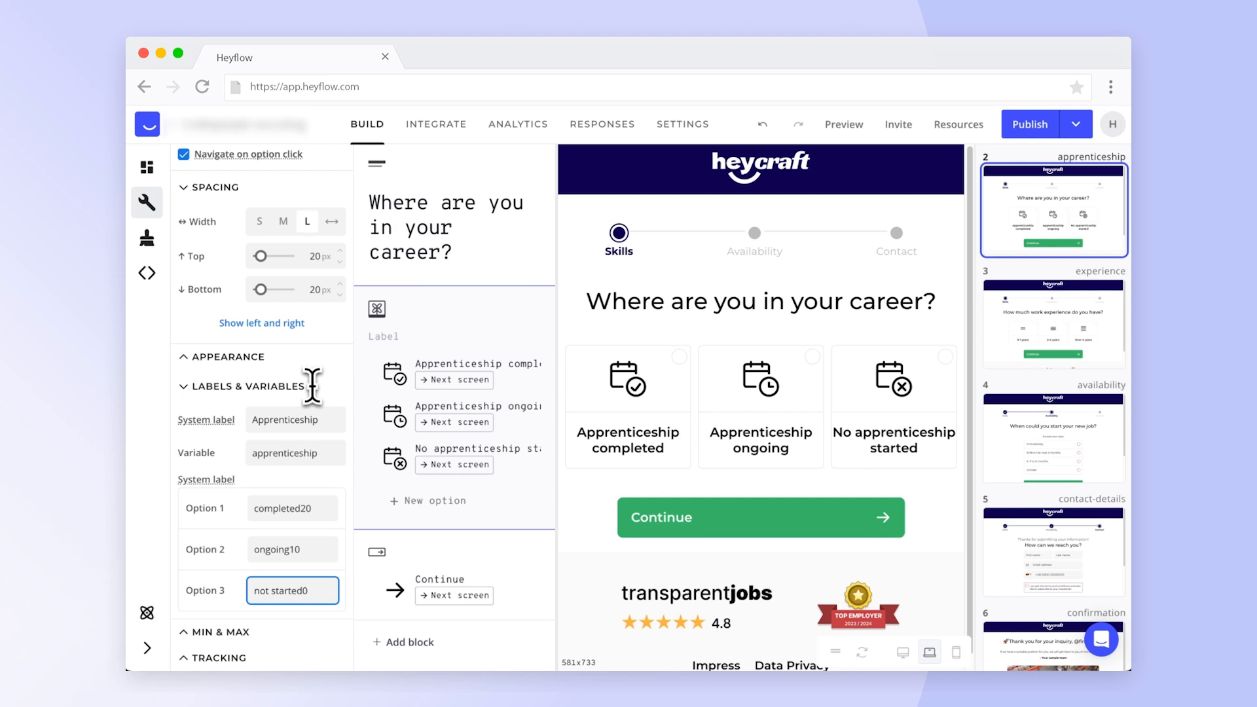
Step: Label availability answers with scores like Immediately20 and Unclear0, then select the contact-details screen
left_click(1053, 436)
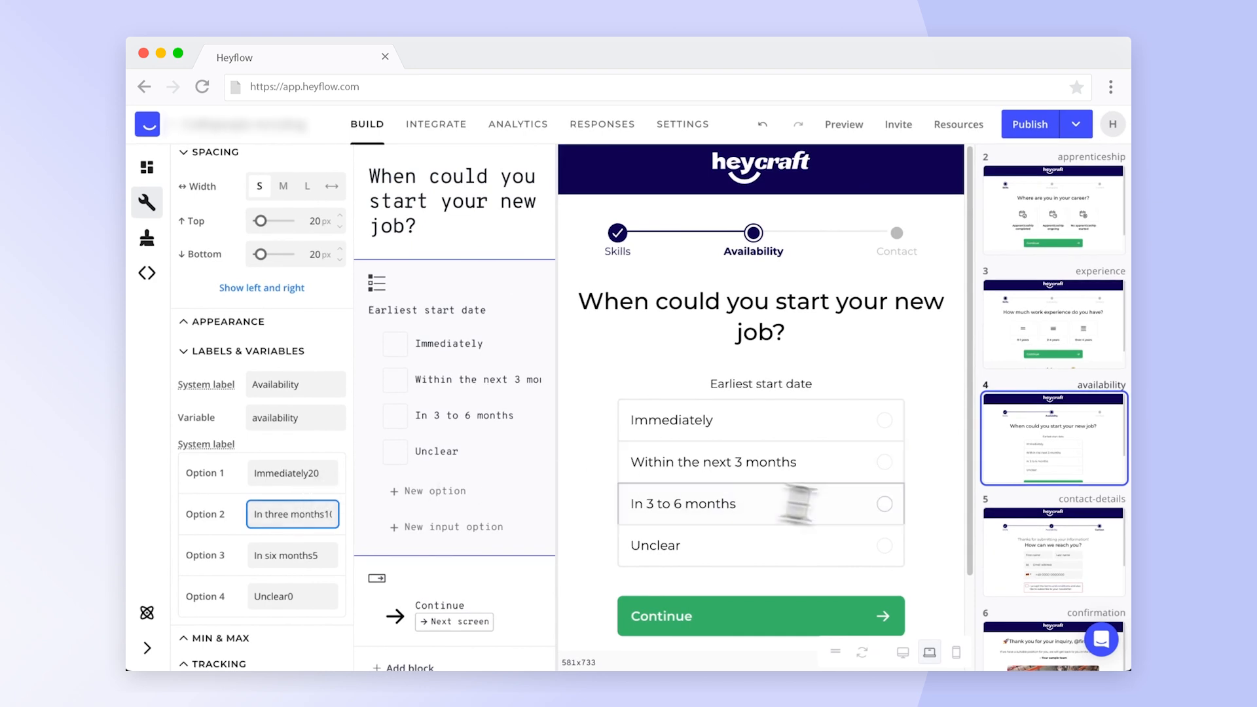
left_click(1053, 551)
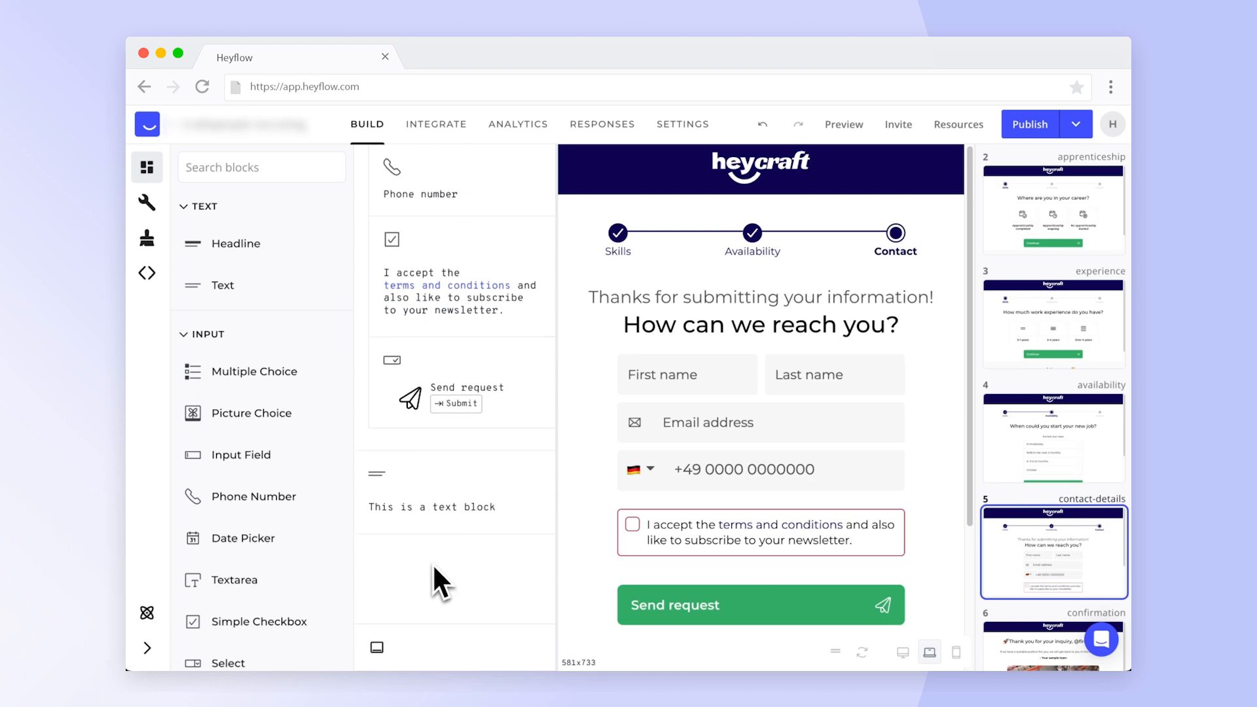
left_click(431, 507)
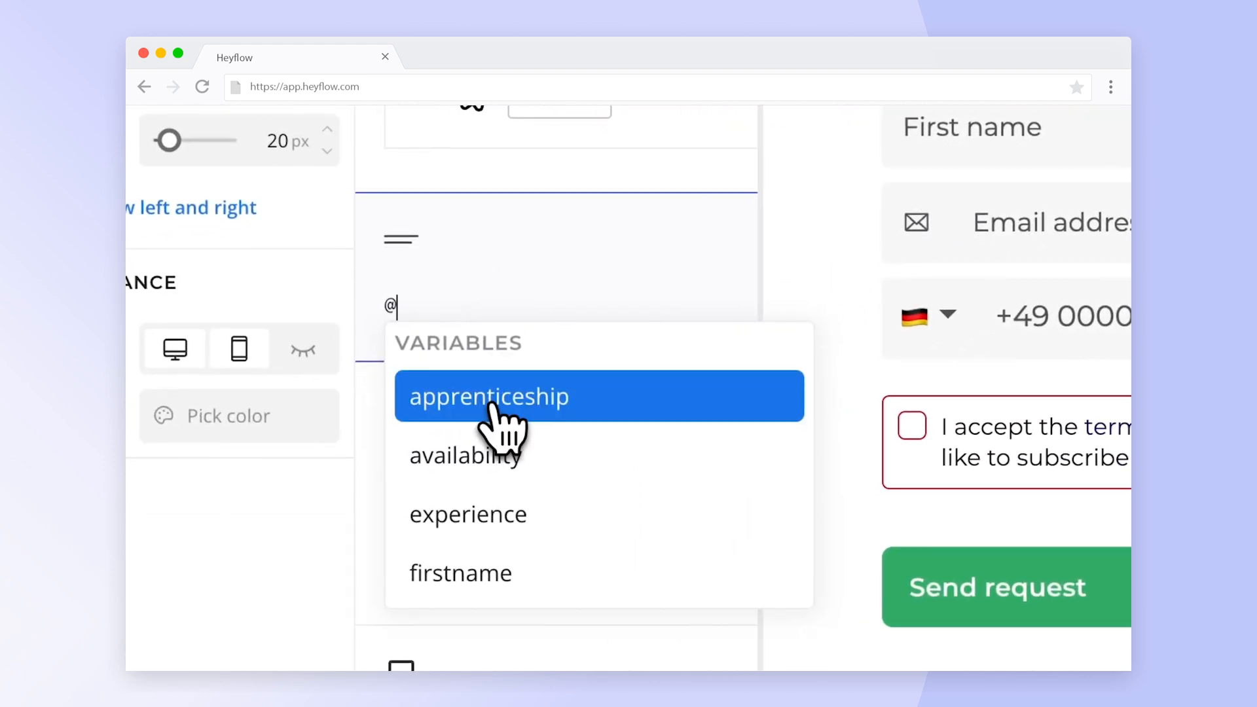
left_click(489, 396)
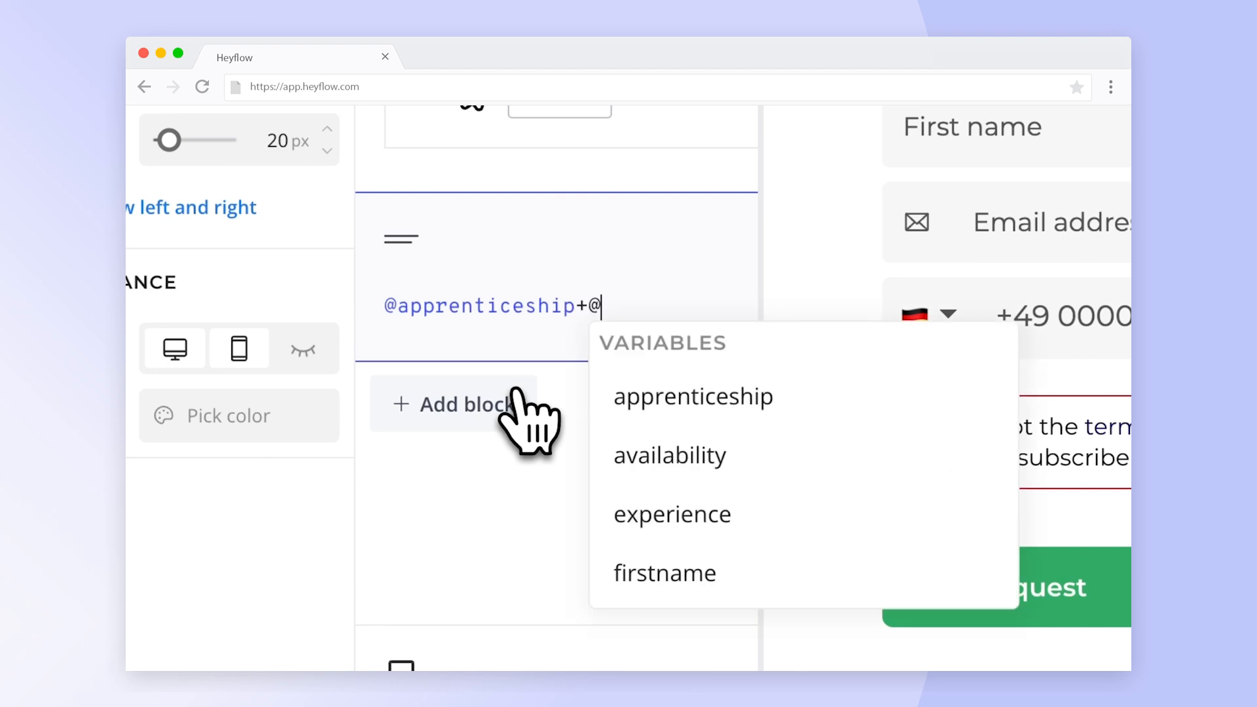
left_click(668, 454)
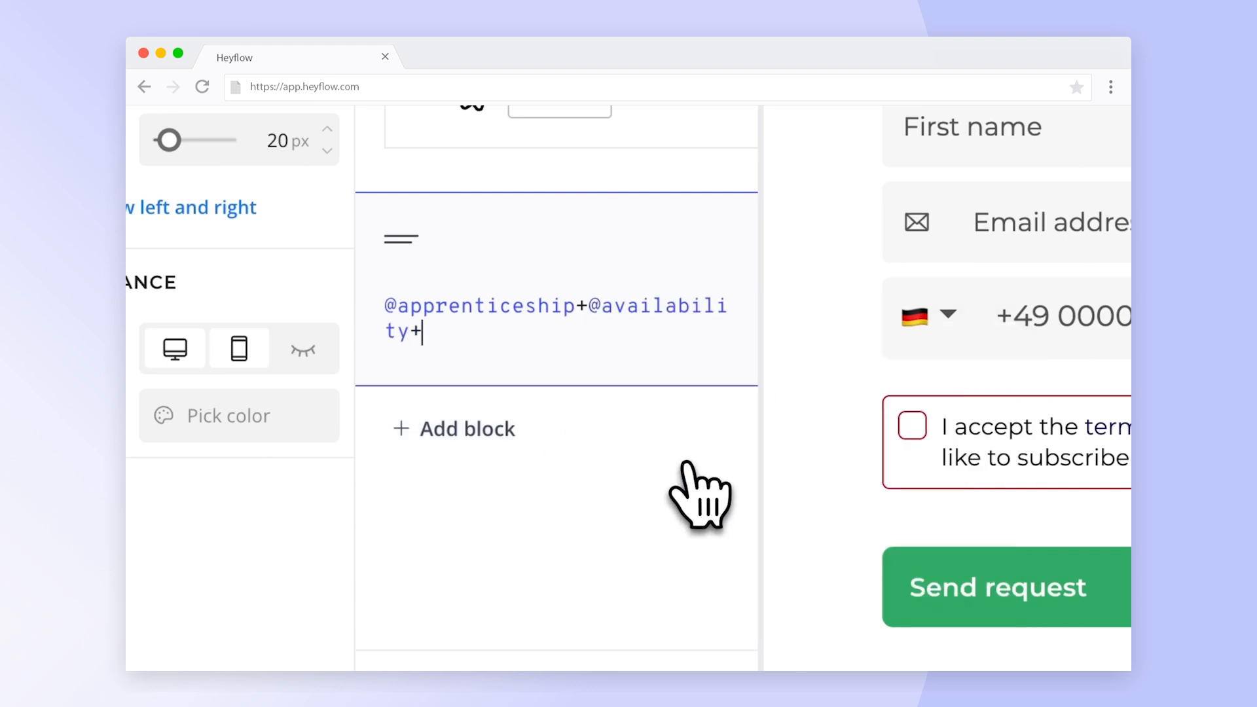
type("@experience")
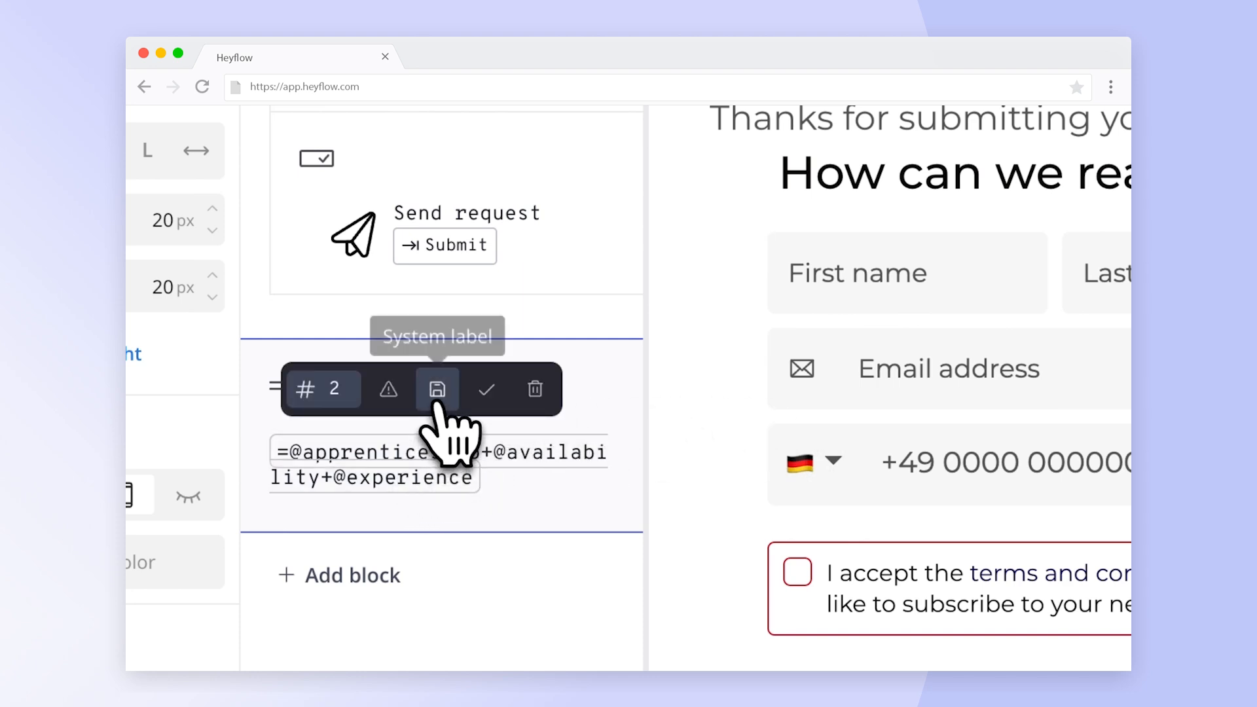
Step: Name the formula block Lead Score, hide it, and publish the flow
left_click(438, 390)
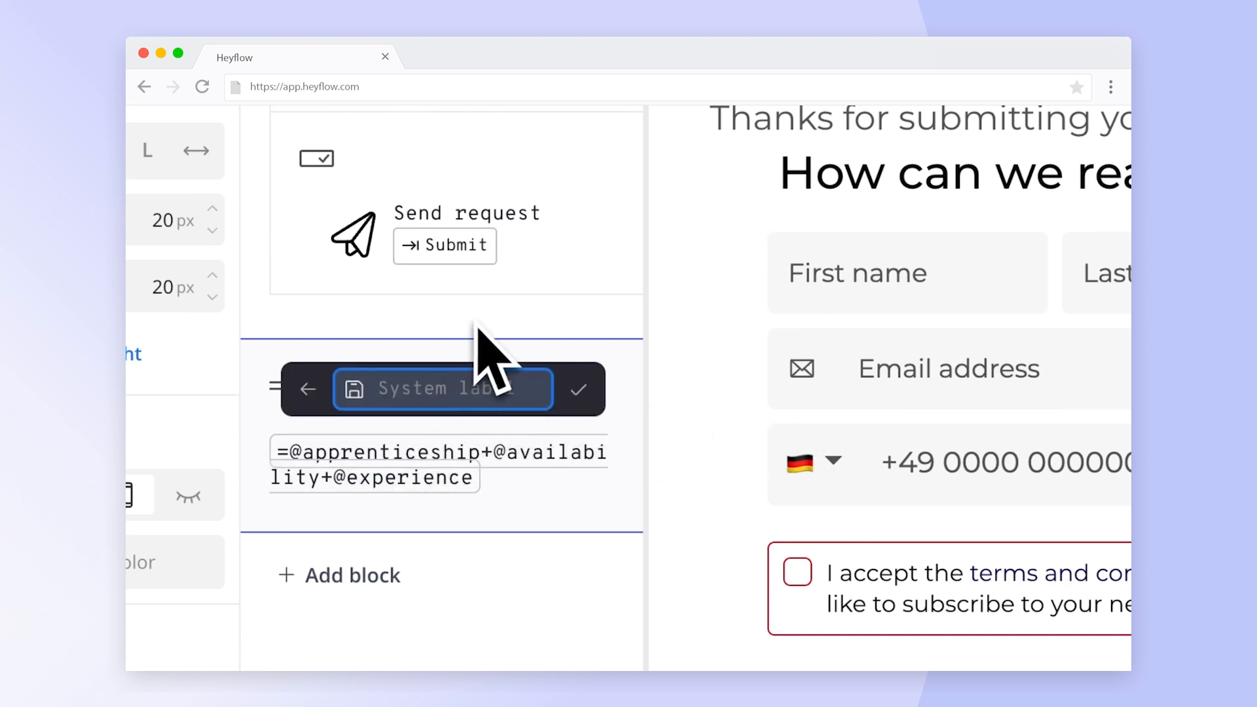
type("Lead Score")
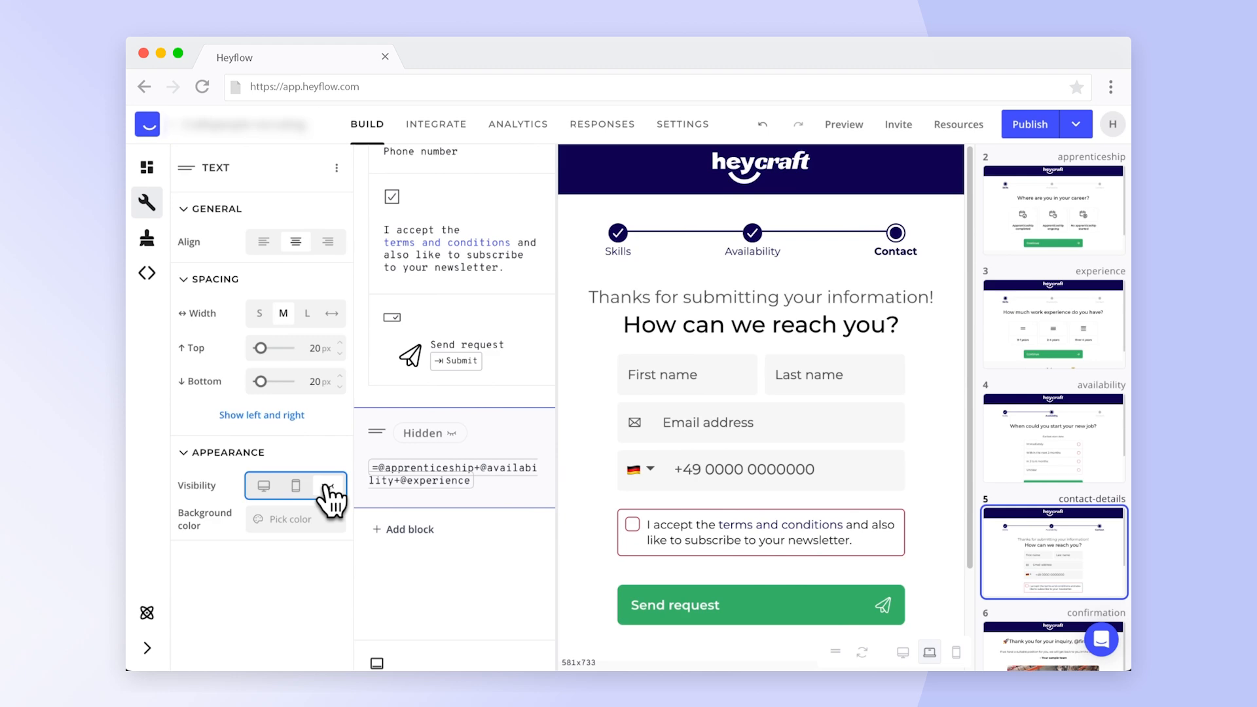
left_click(327, 485)
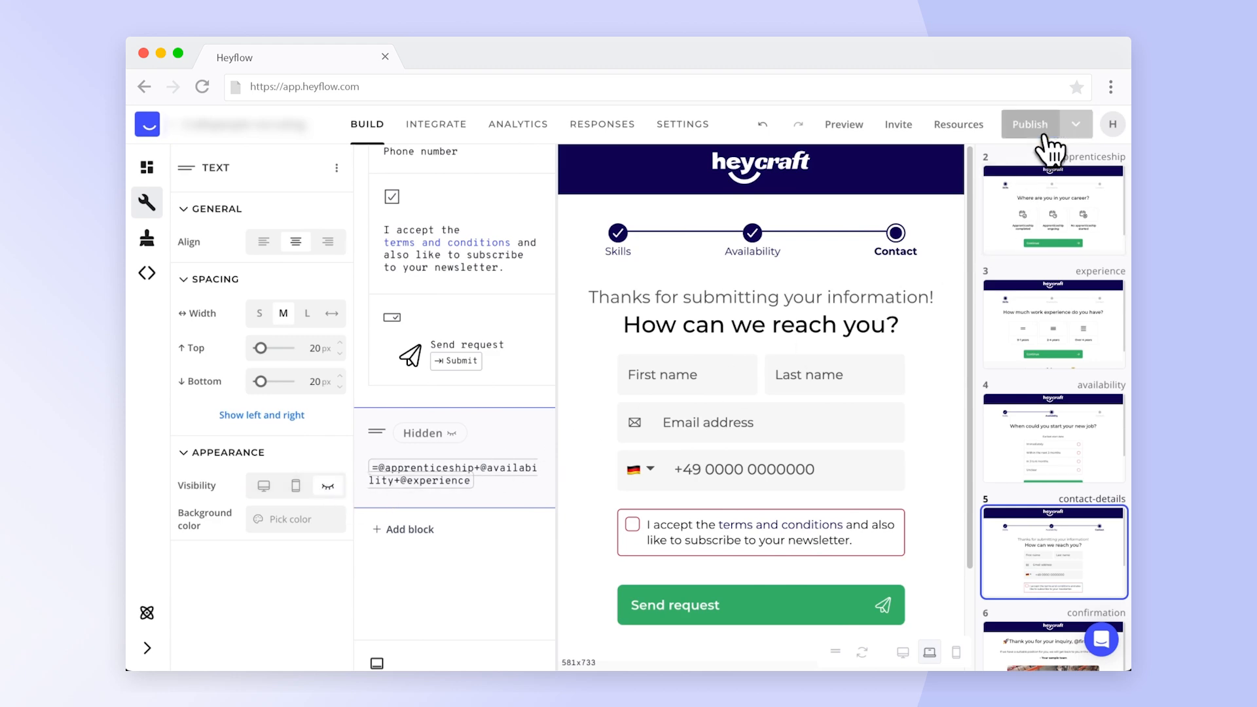
Step: Open the live flow and submit a test application
left_click(1030, 124)
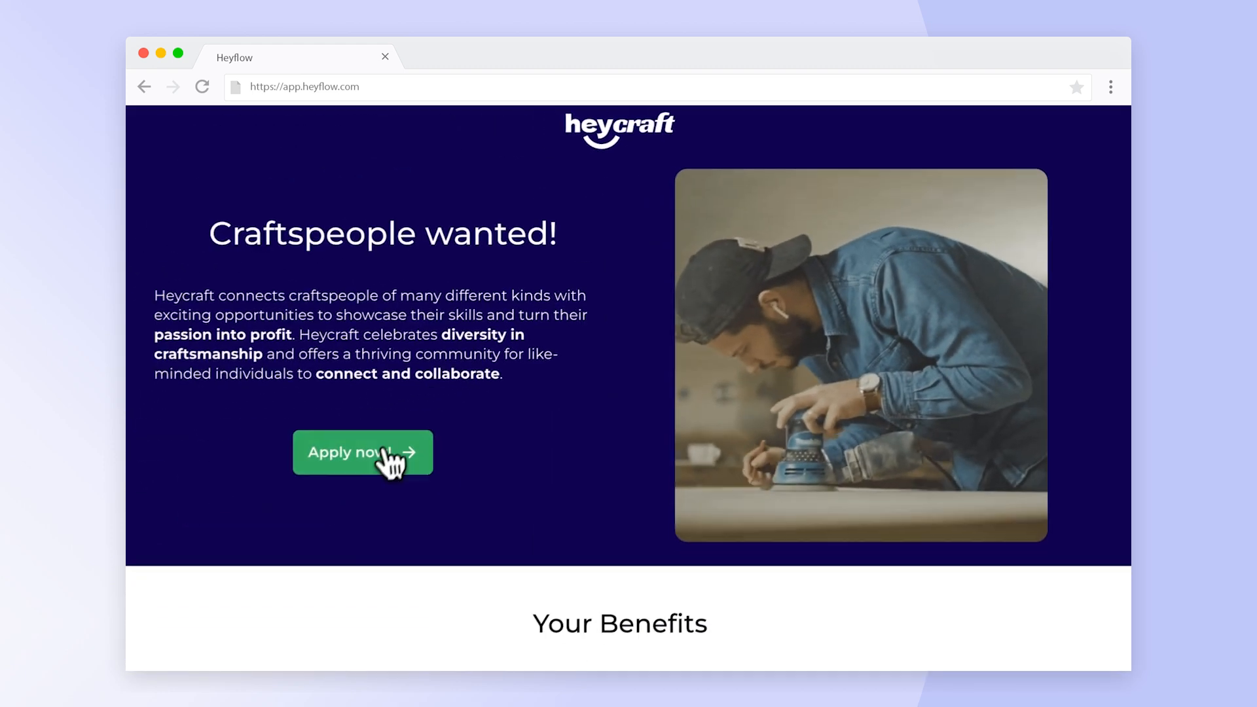
left_click(362, 452)
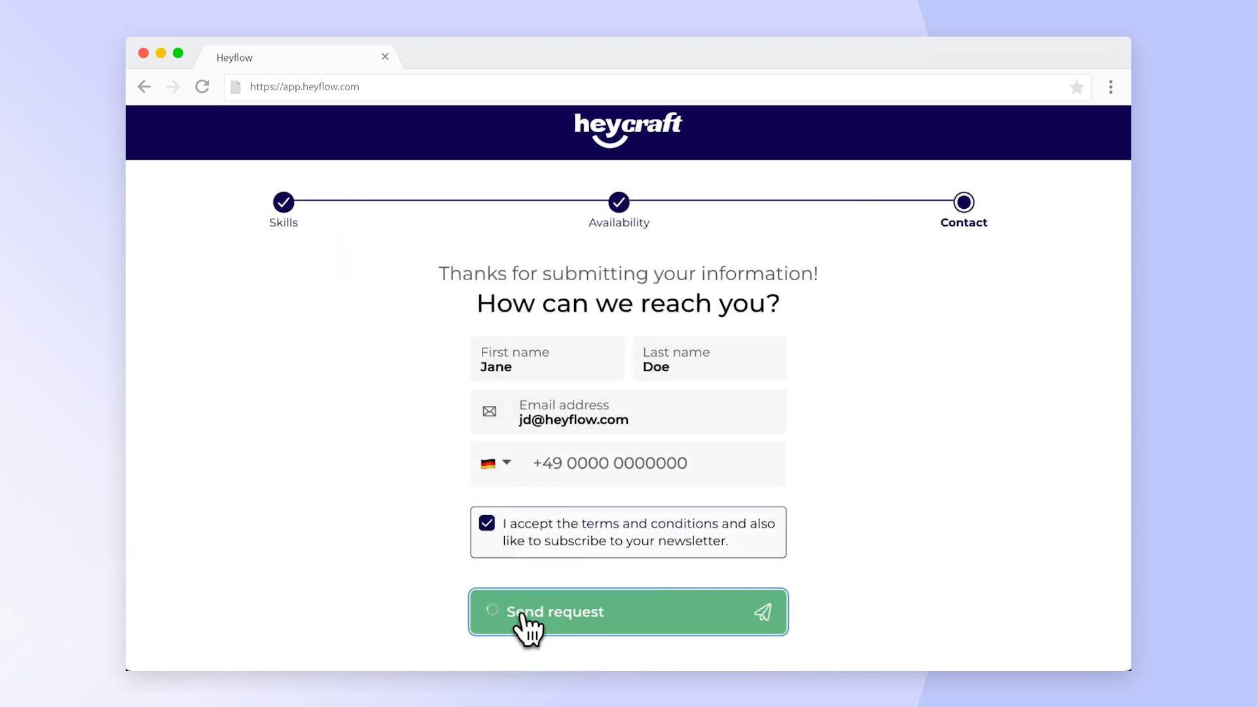
left_click(628, 612)
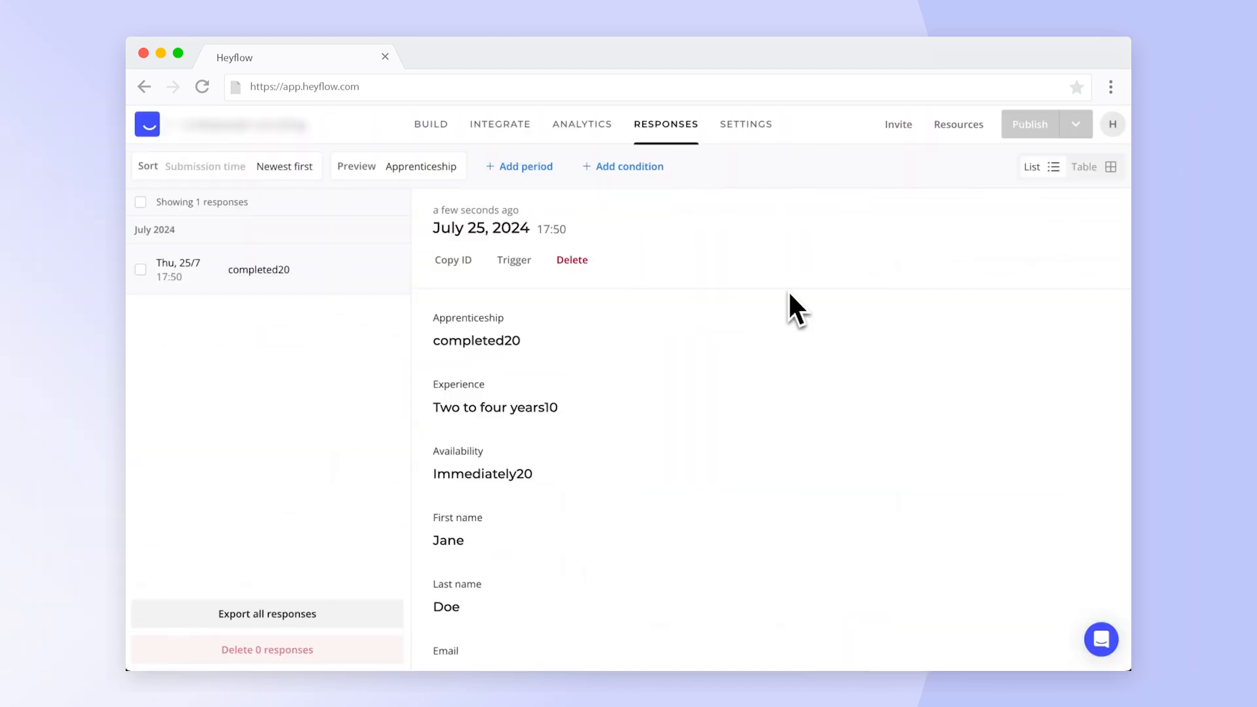
Step: Scroll down the test response toward the response-handler integrations
scroll("down", 3)
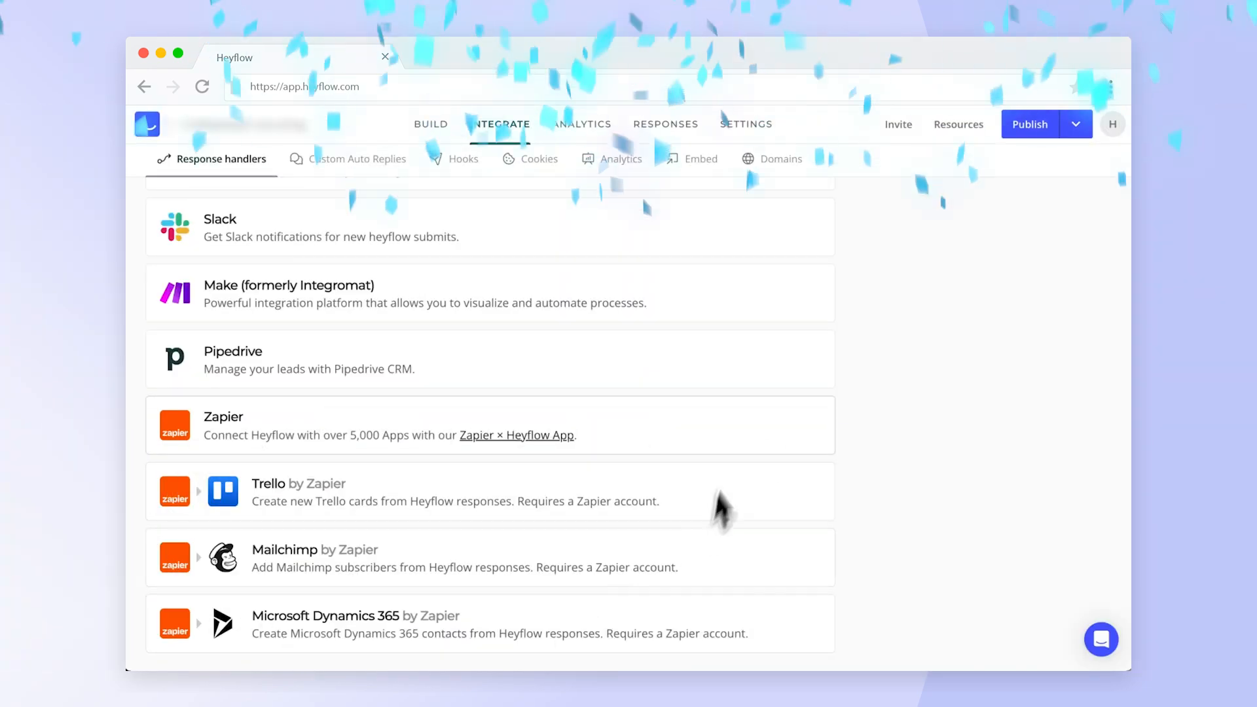
mouse_move(681, 413)
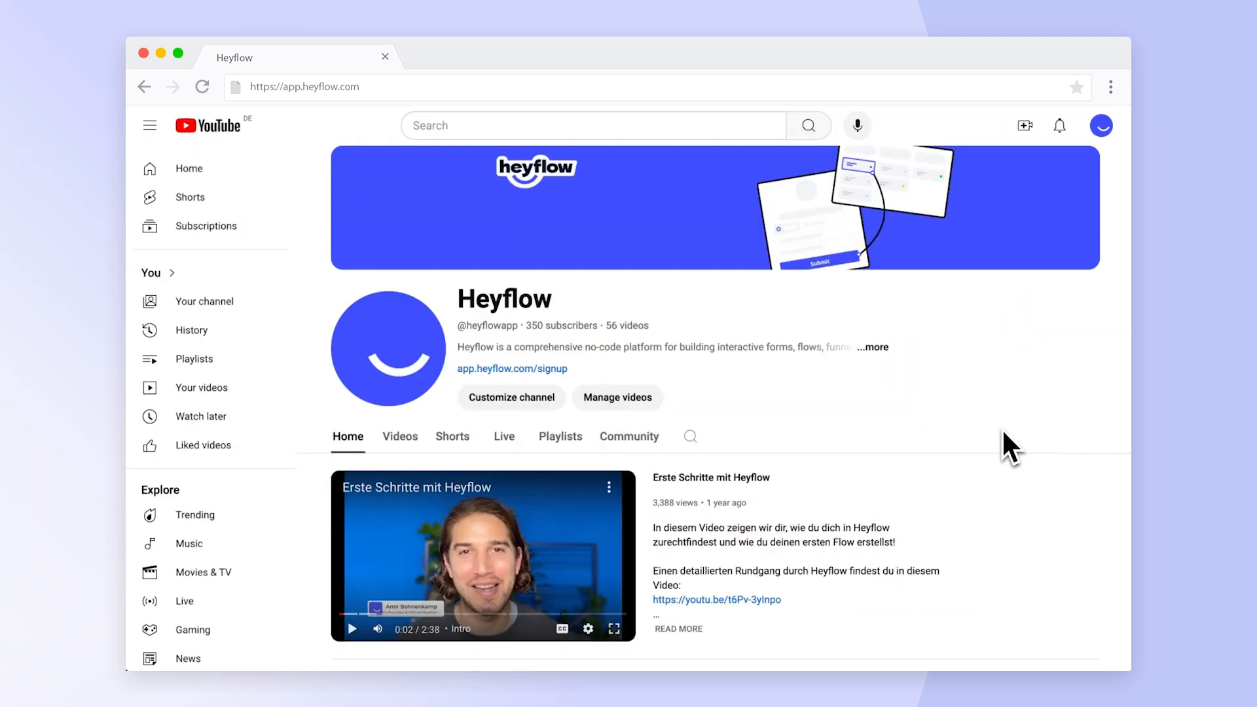
scroll("down", 3)
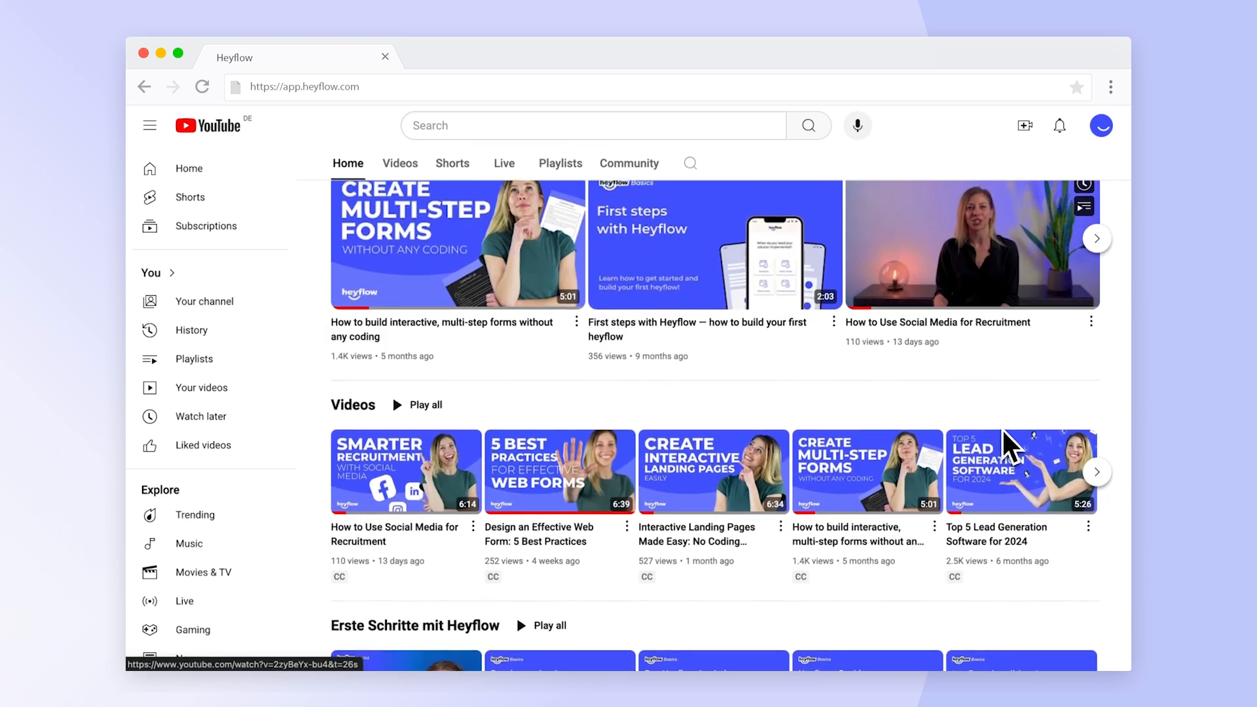
scroll("down", 3)
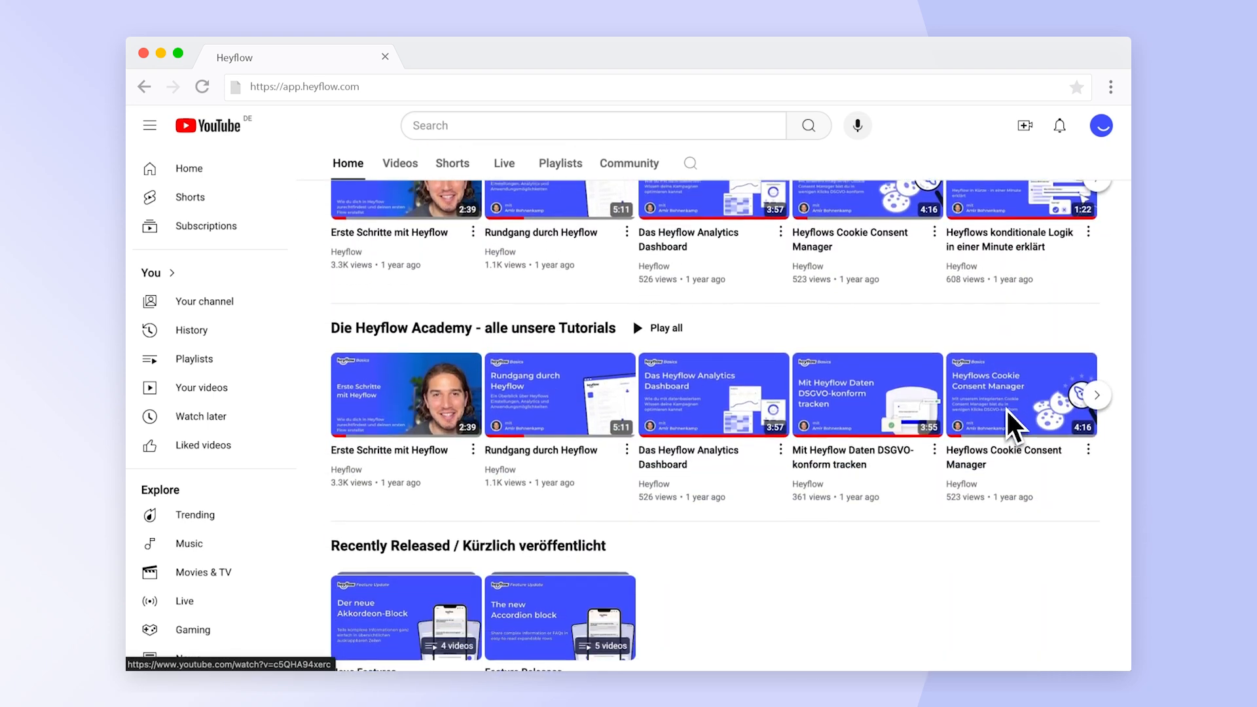